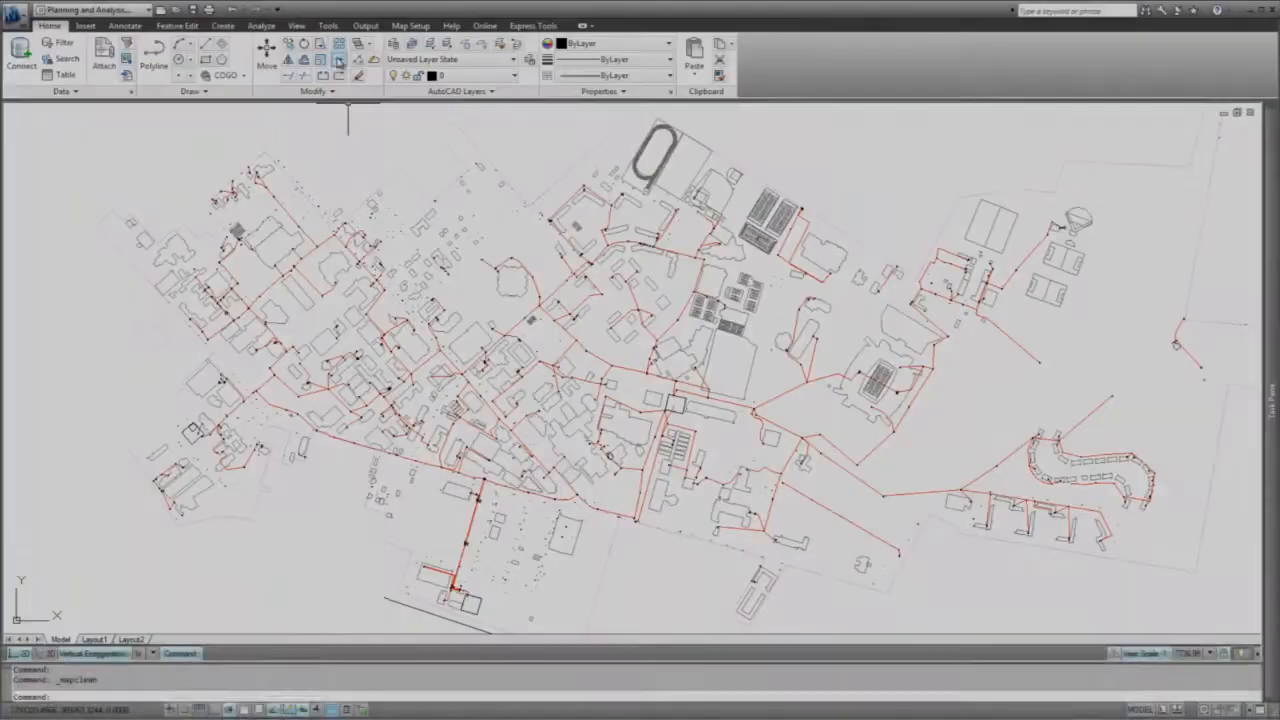
Run Drawing Cleanup with Delete Duplicates to list duplicate-object errors in the campus electric drawing
click(328, 24)
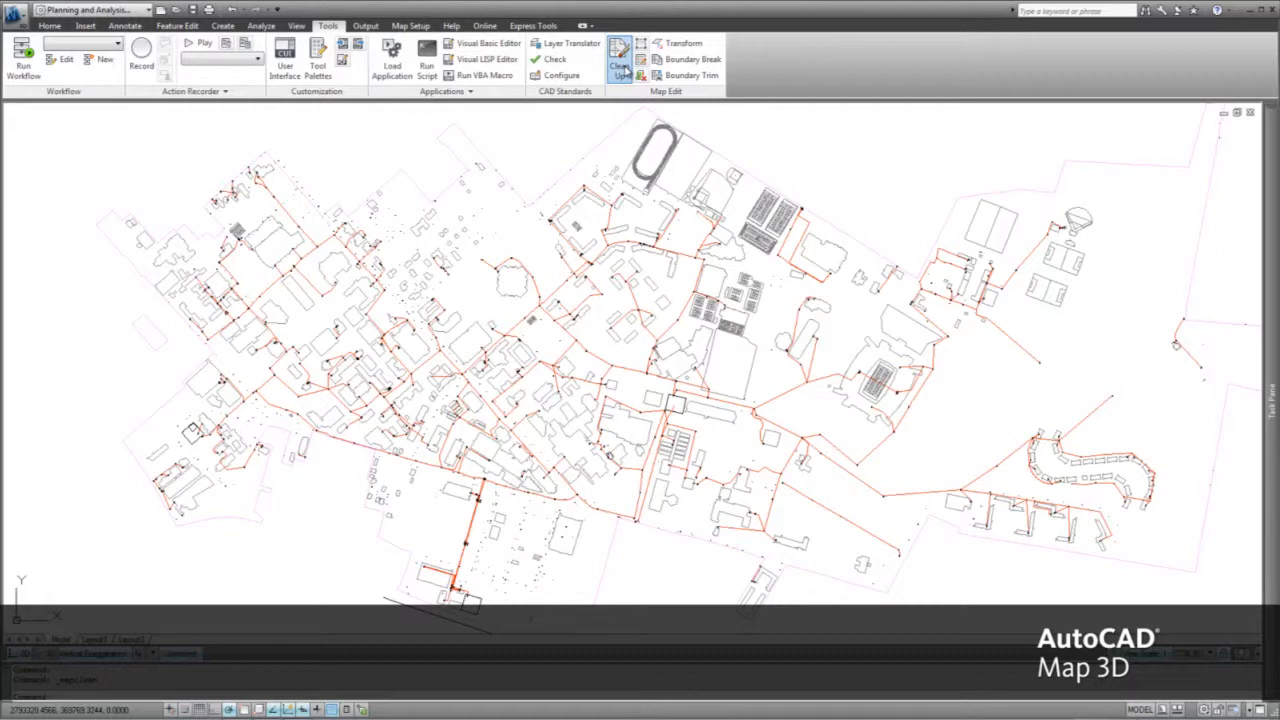
click(620, 64)
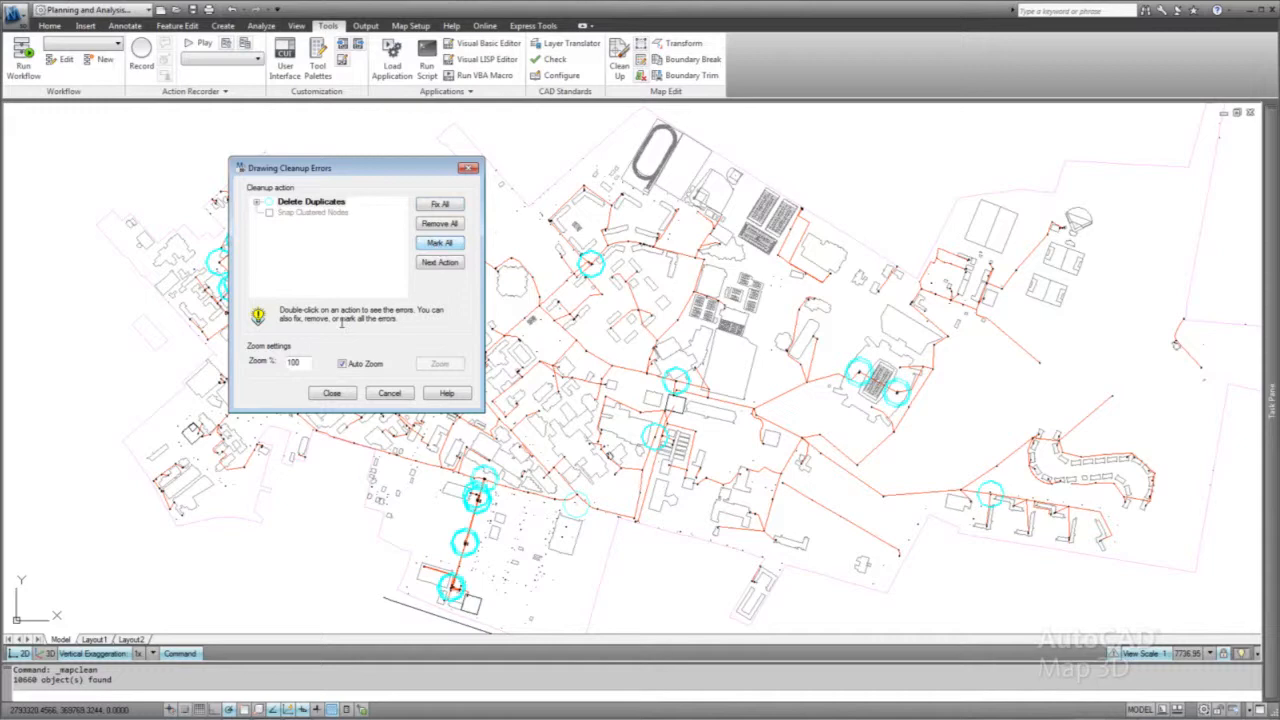
Fix all flagged duplicate objects in the Drawing Cleanup Errors dialog
click(440, 262)
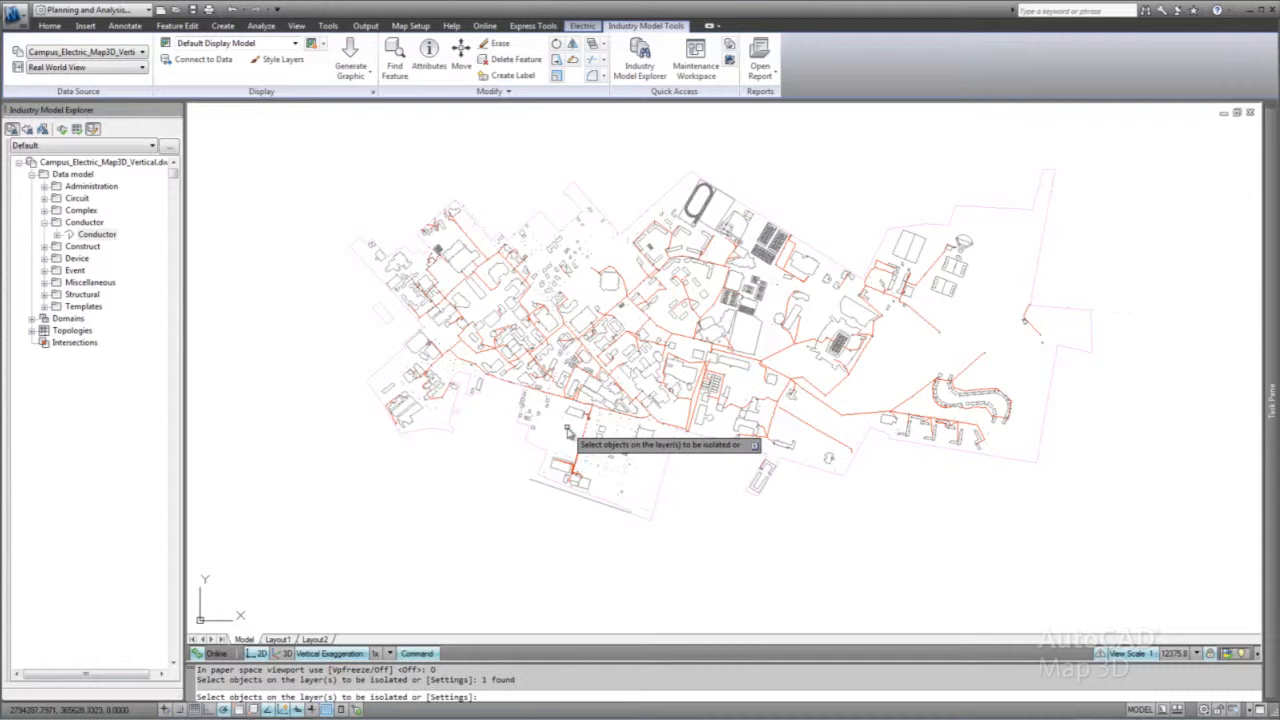
Create Conductor features with form from the isolated conductor lines, then close the attribute form
right_click(96, 234)
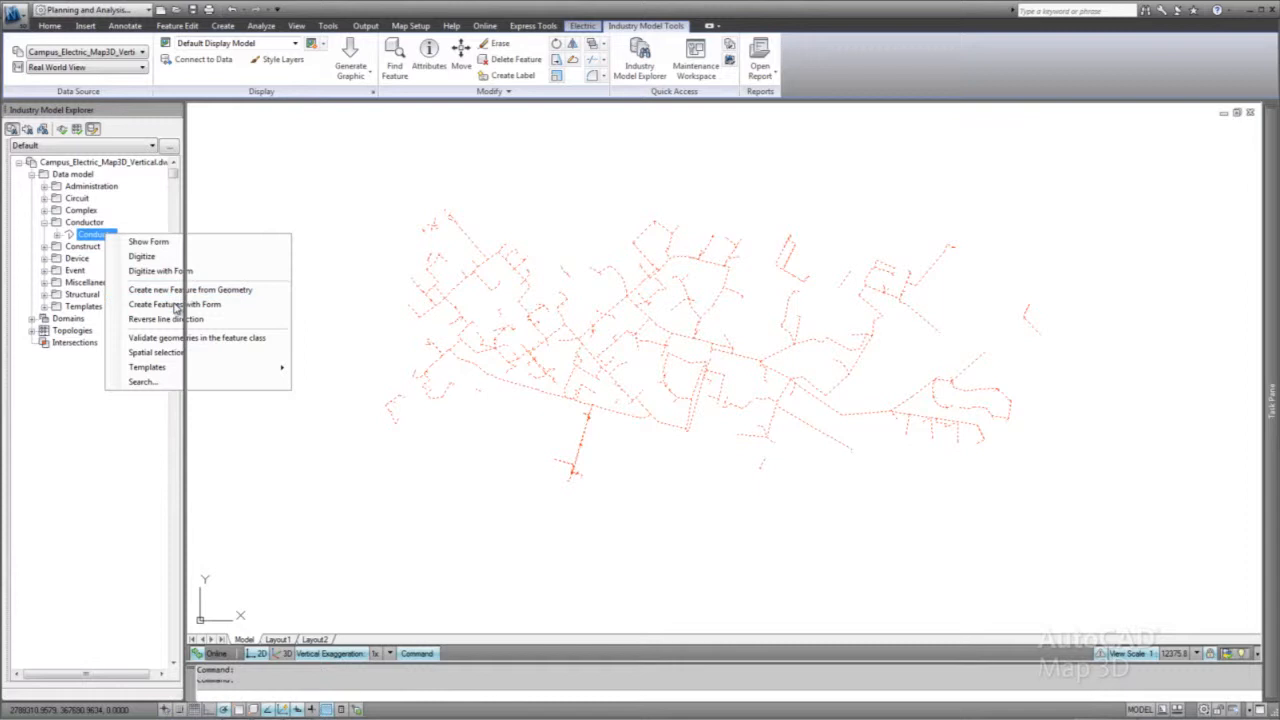
click(148, 240)
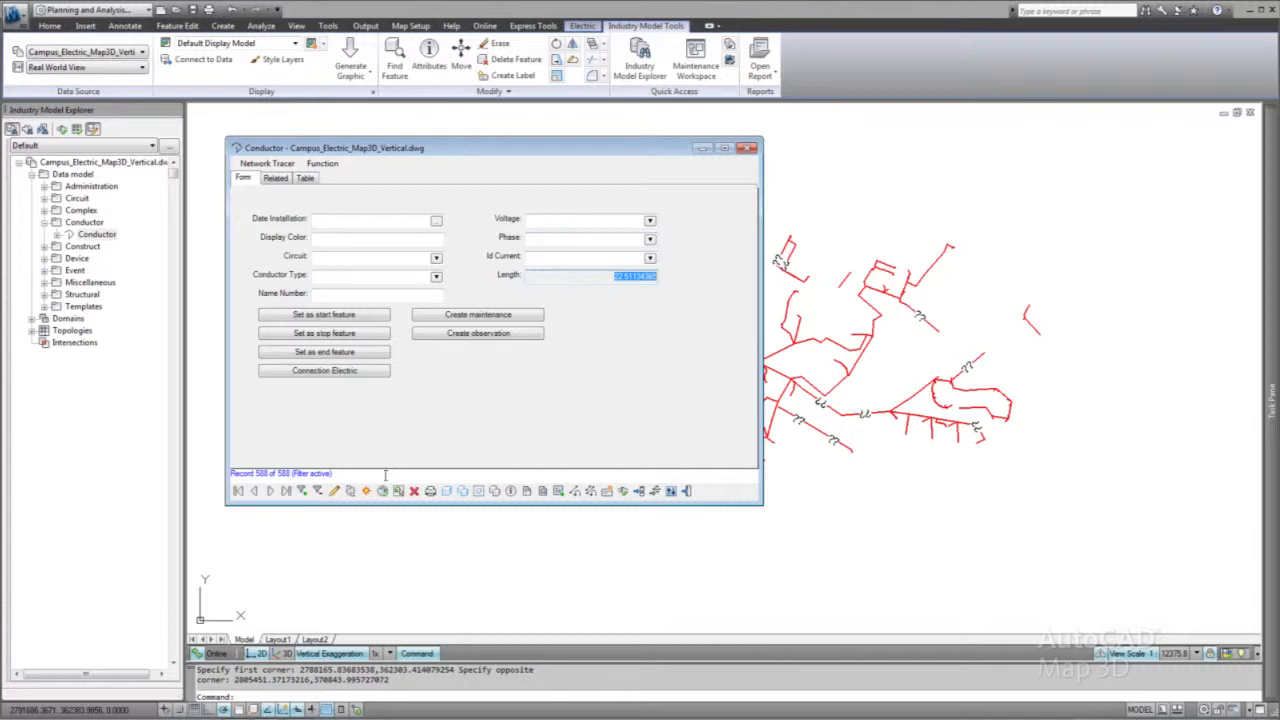
click(648, 218)
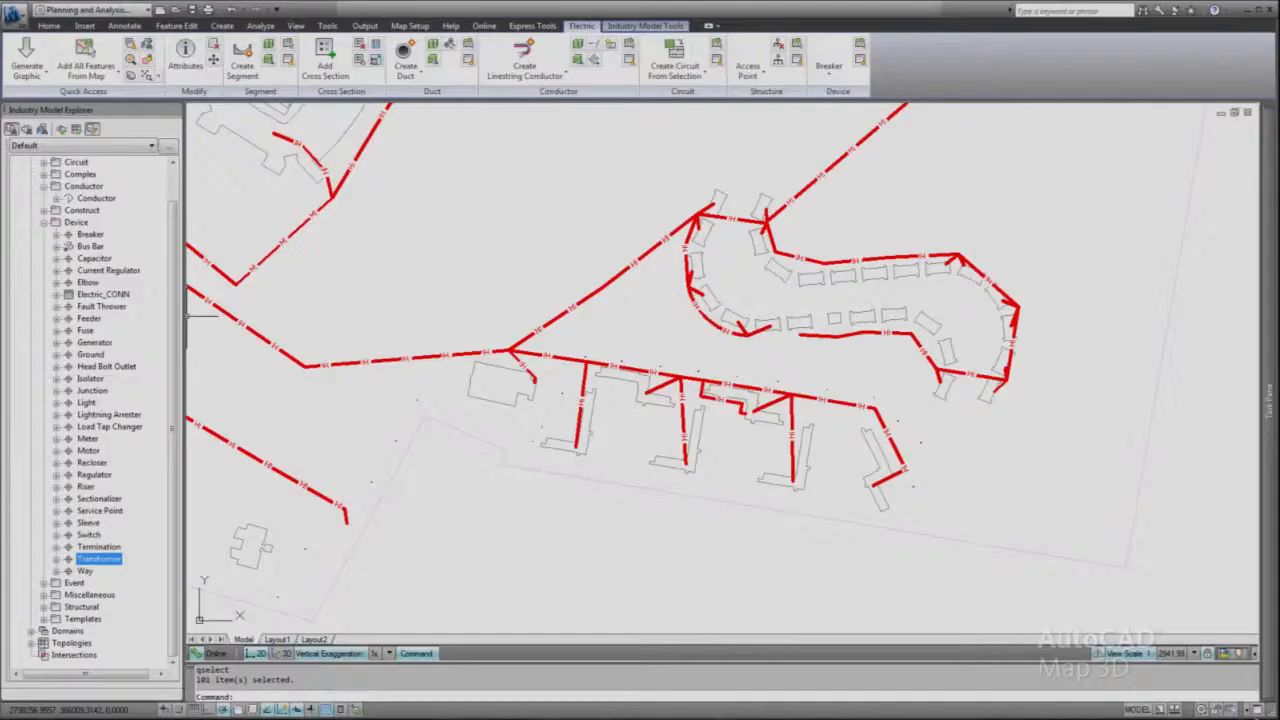
Digitize a service point device with its form at the end of a conductor line
right_click(98, 558)
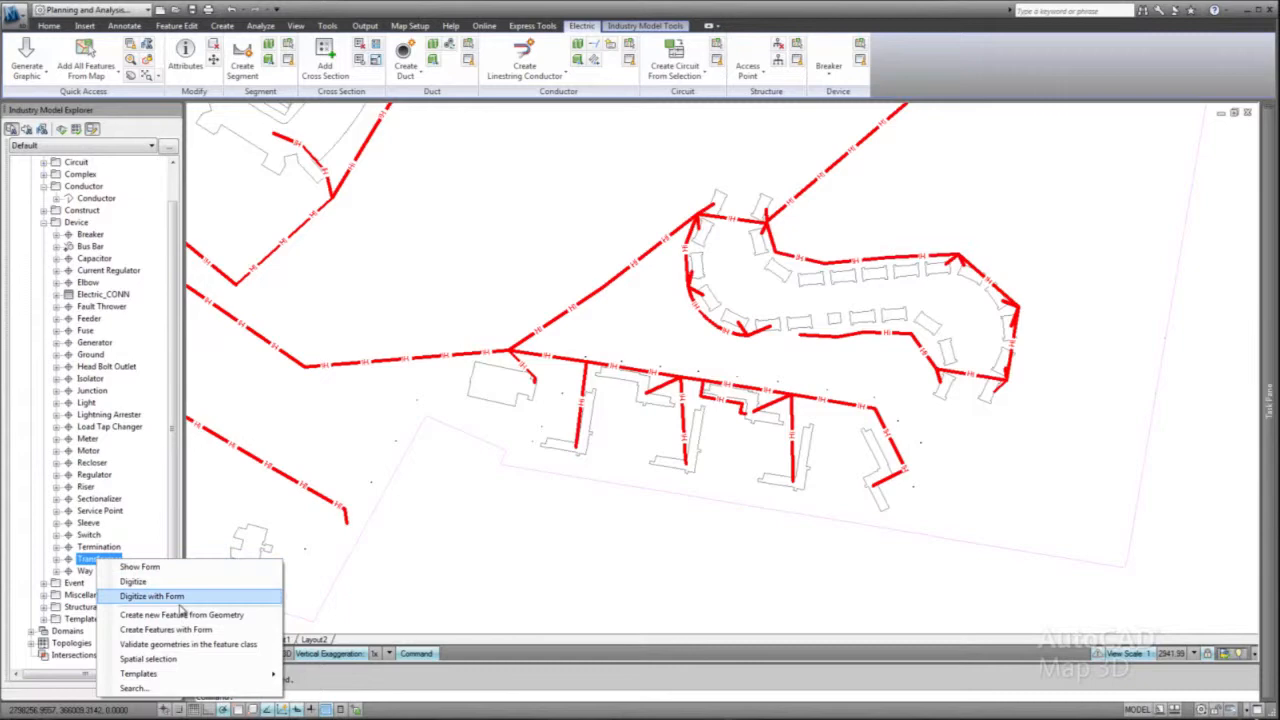
click(152, 596)
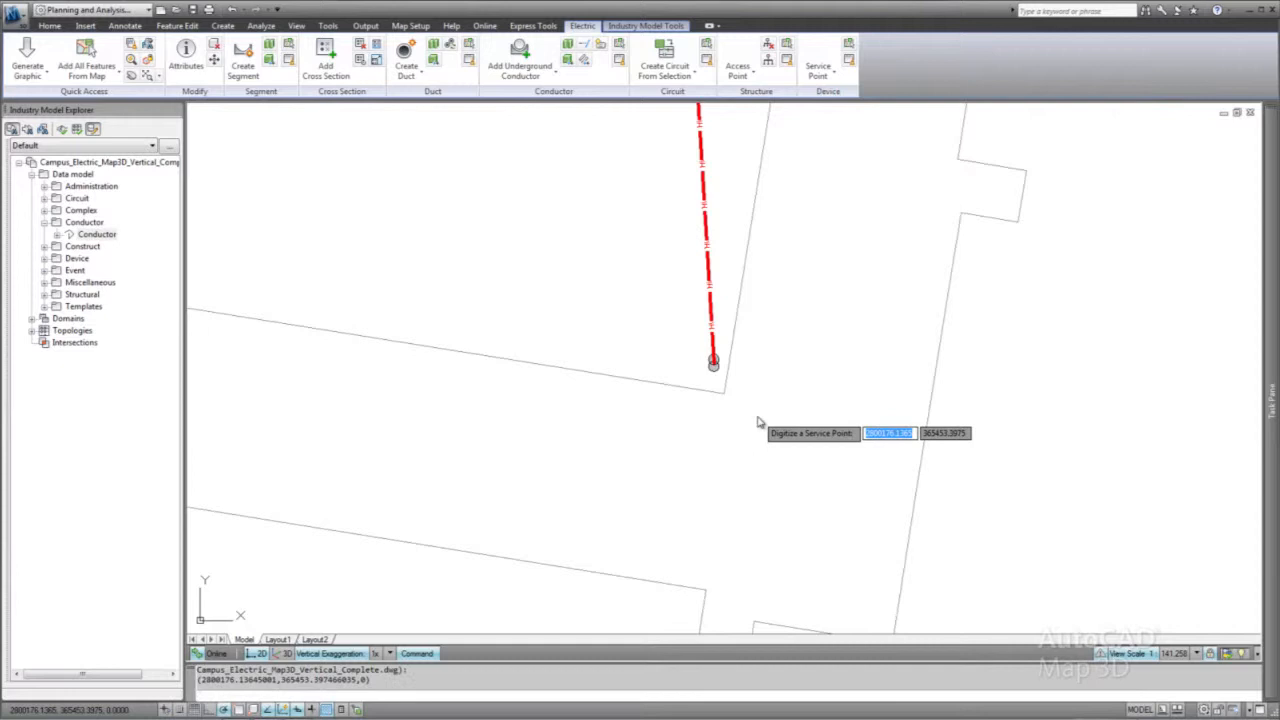
click(520, 60)
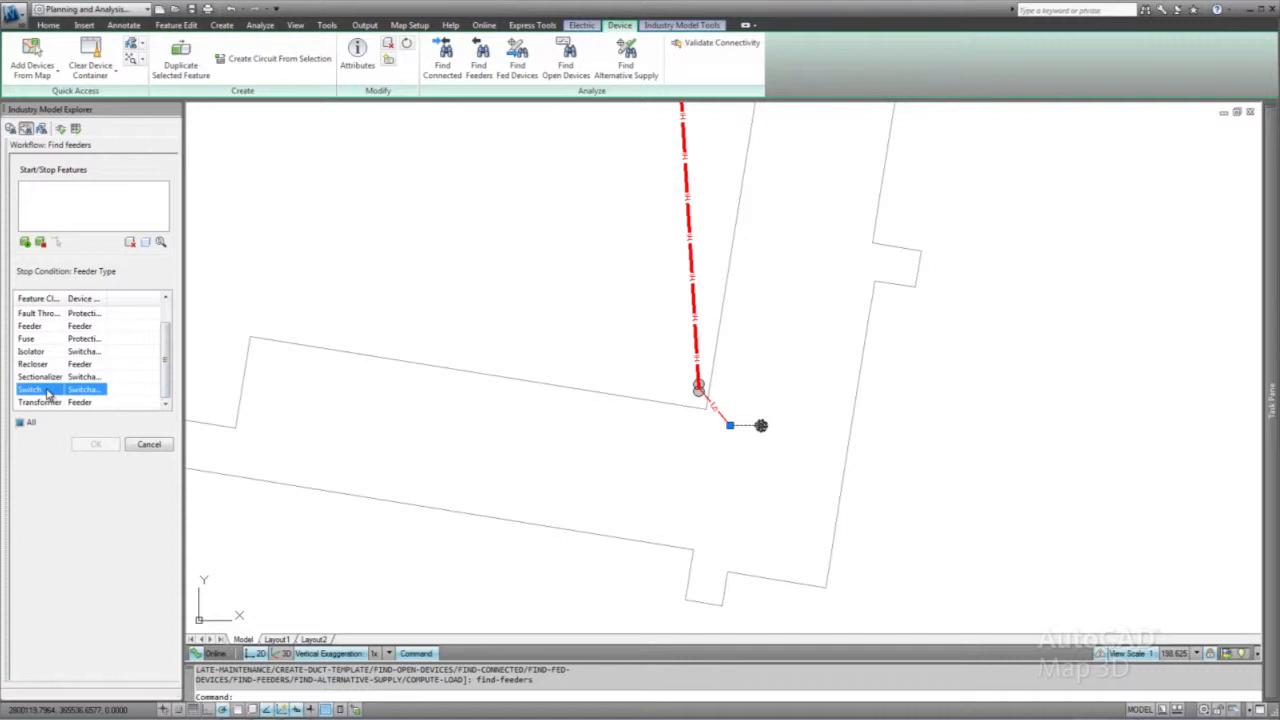
Include Switch as a stop condition for the Find Feeders trace from the new service point
click(96, 444)
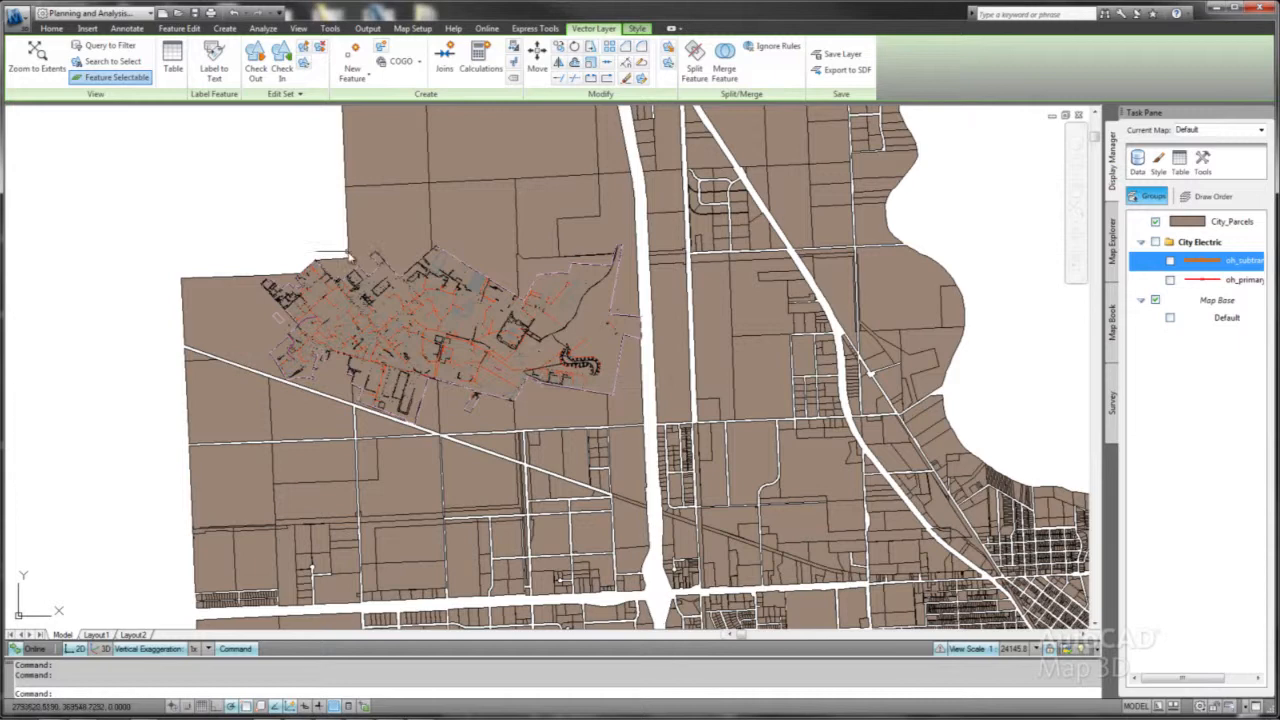
Add the City Parcels and City Electric GIS layers in Display Manager beneath the campus network
click(52, 28)
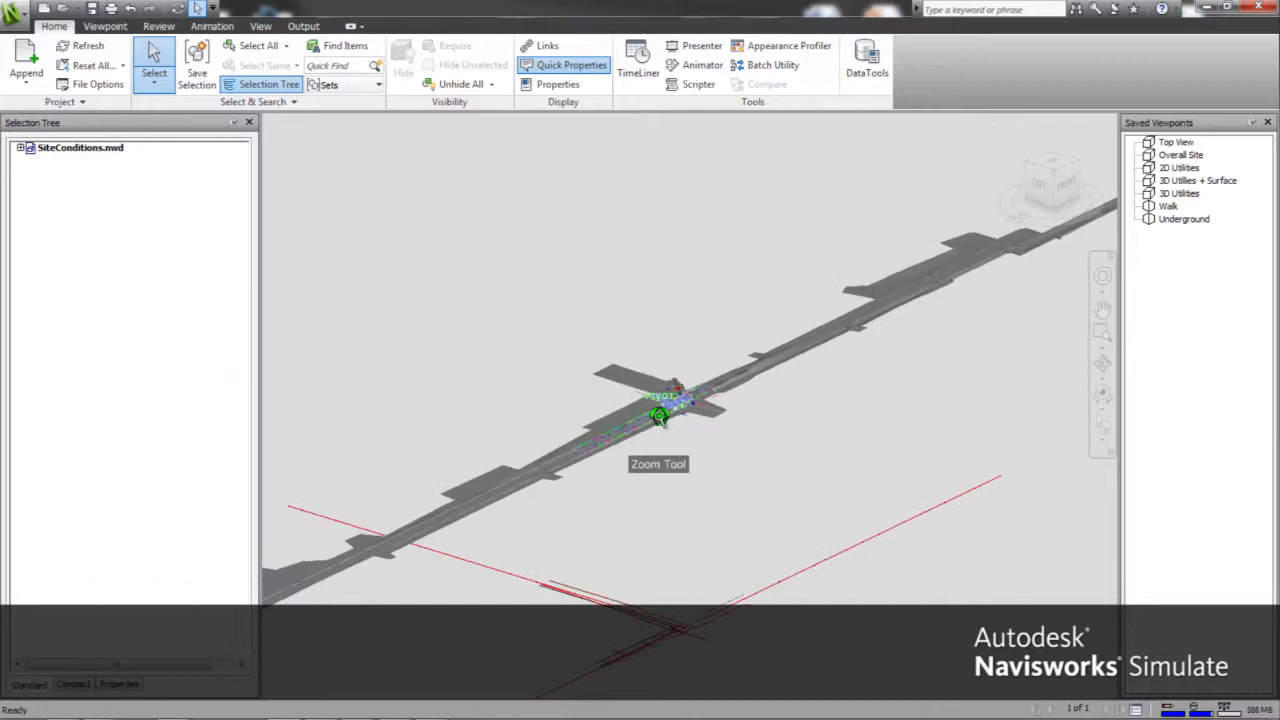
Zoom in toward the intersection utilities in the SiteConditions.nwd model
drag(660, 420, 720, 364)
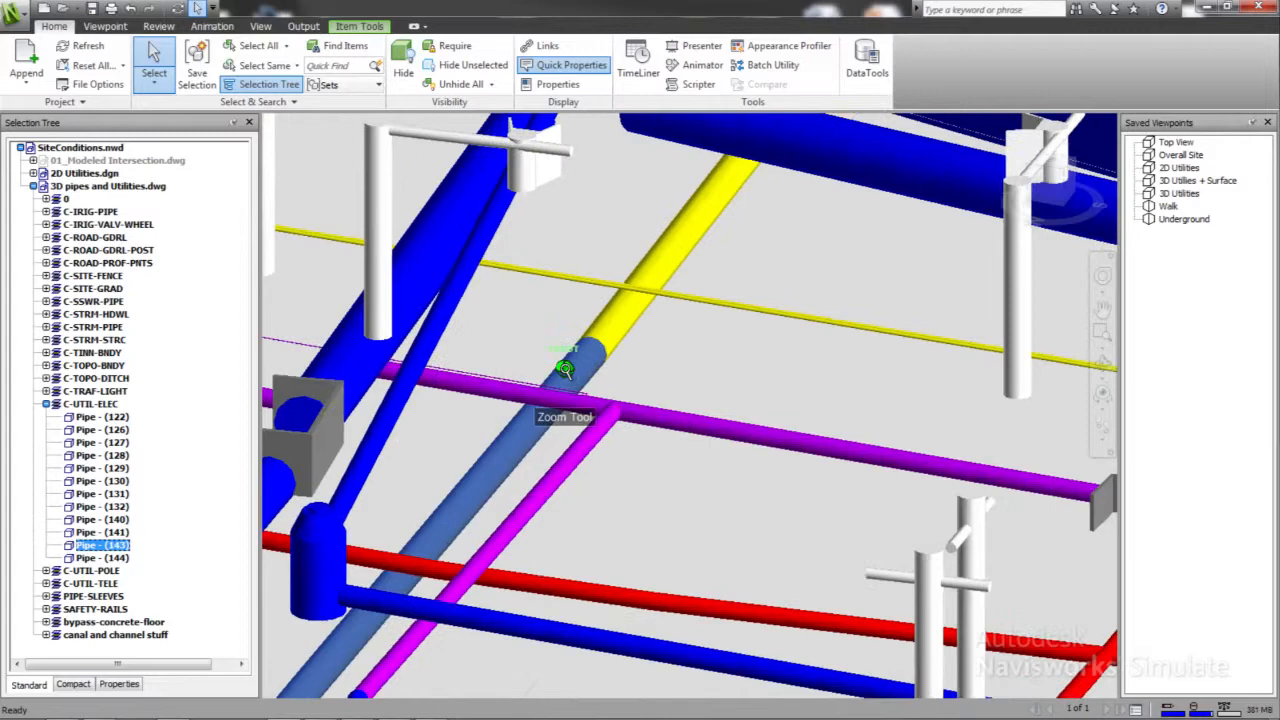
Zoom closer to a selected C-UTIL-ELEC electrical pipe among the buried utilities
drag(564, 370, 676, 358)
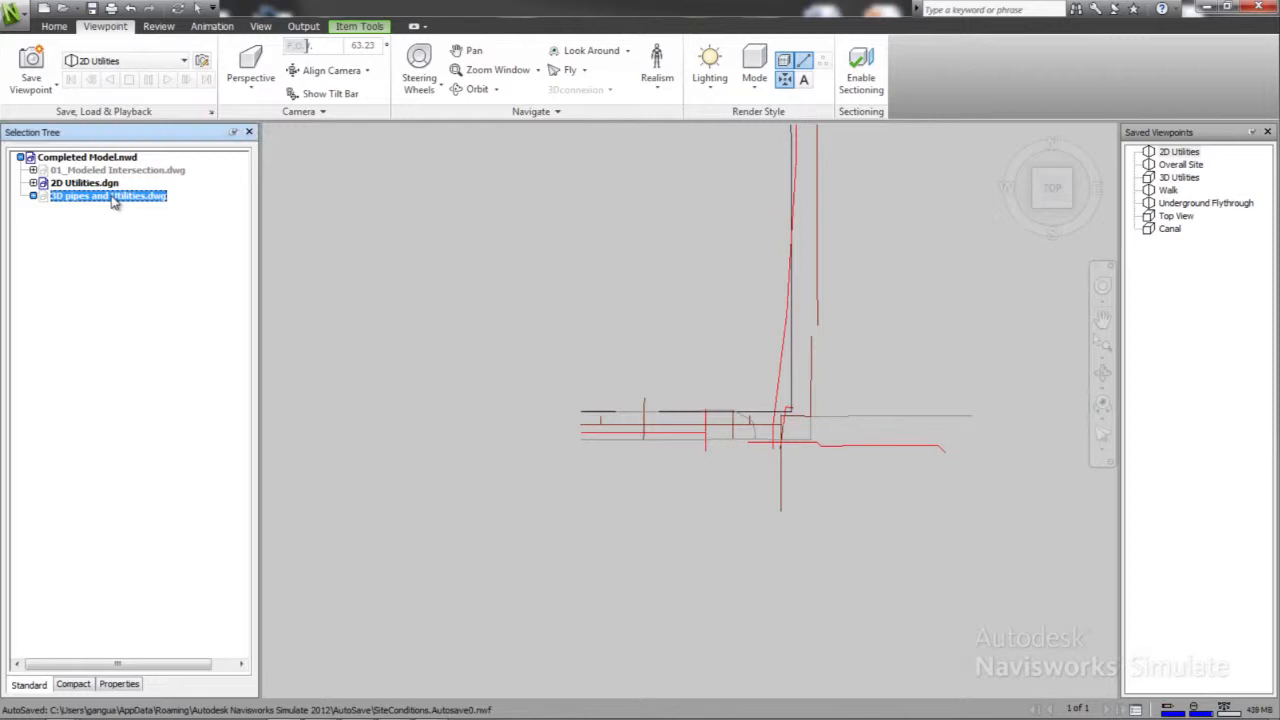
Select 3D pipes and Utilities.dwg in the Selection Tree of Completed Model.nwd
click(116, 170)
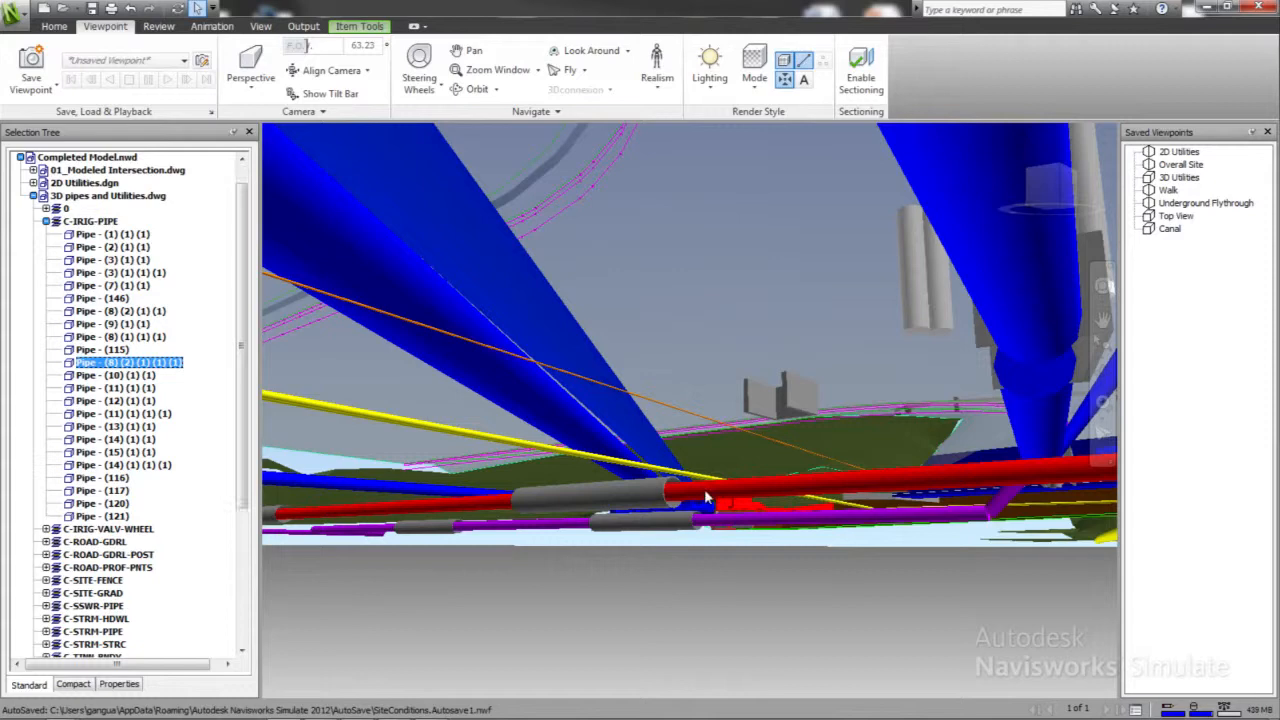
View the intersection from the saved Top View, then from the saved 3D Utilities viewpoint
click(1176, 216)
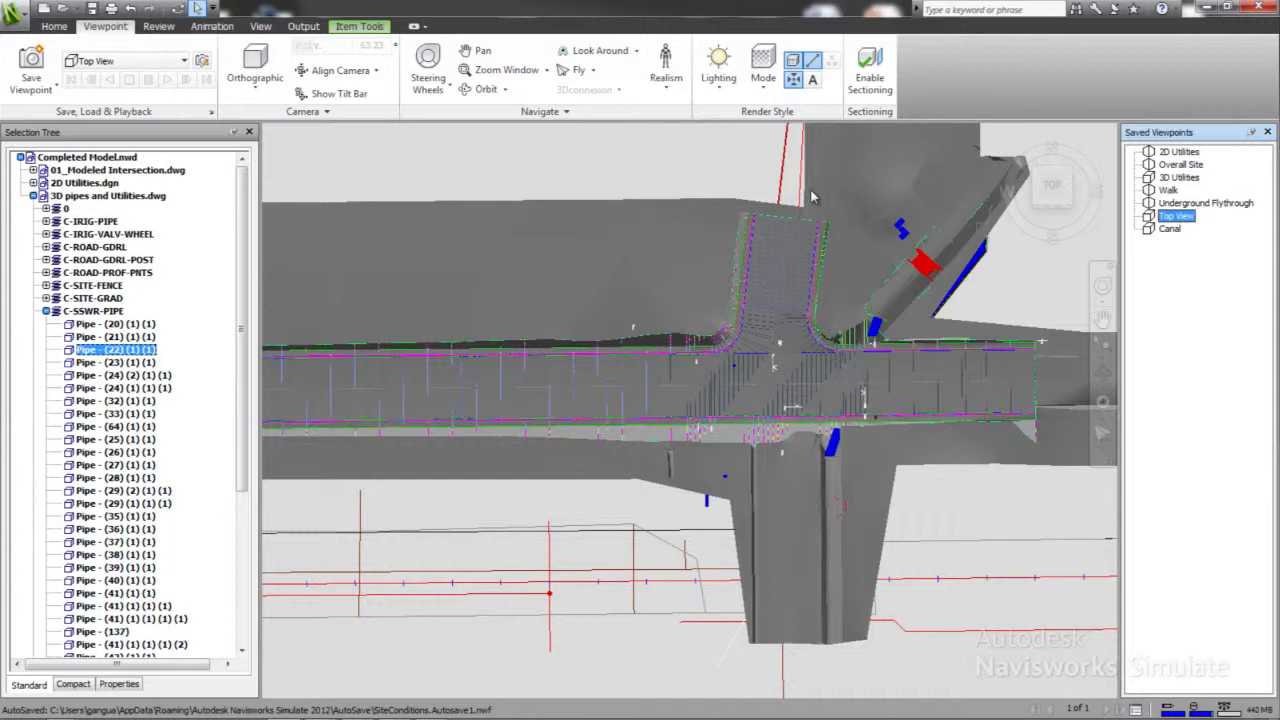
click(1180, 176)
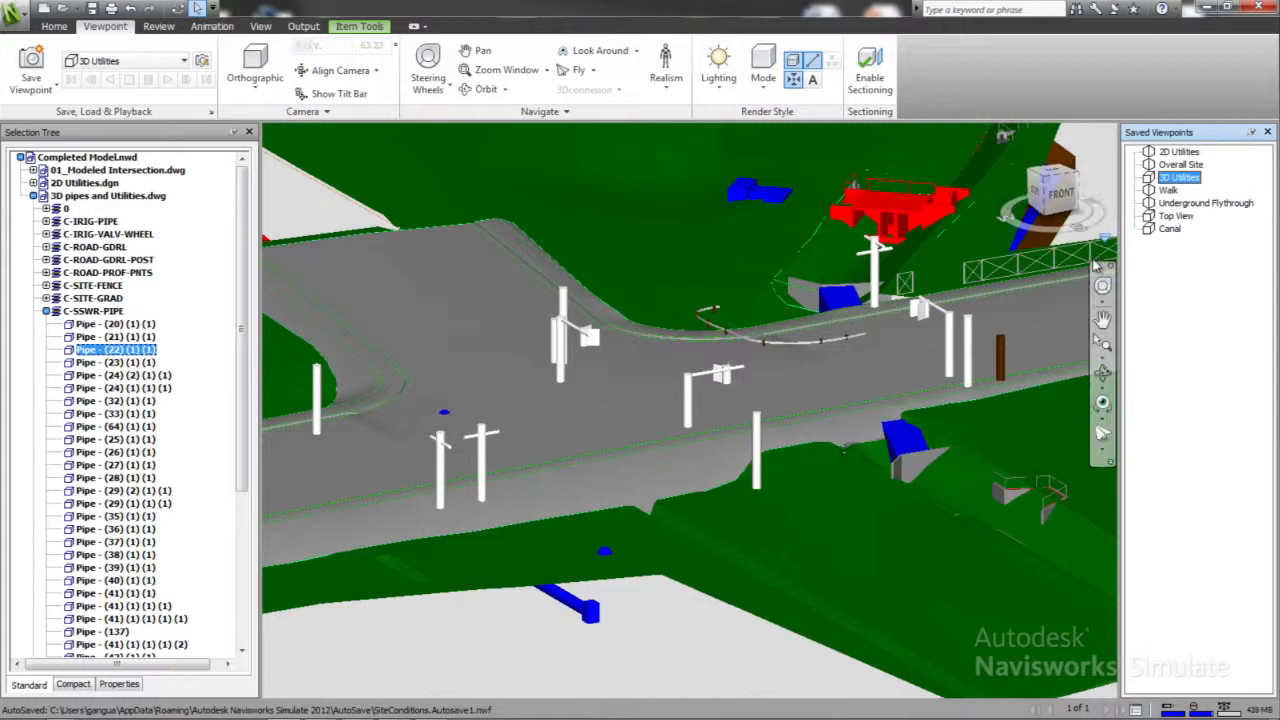